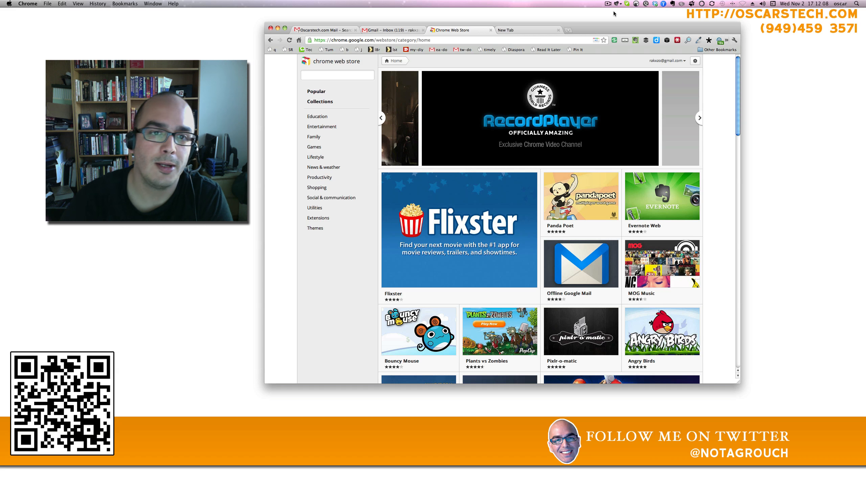
Switch to the New Tab page showing installed apps like Prezi and Cargo Bridge
click(525, 30)
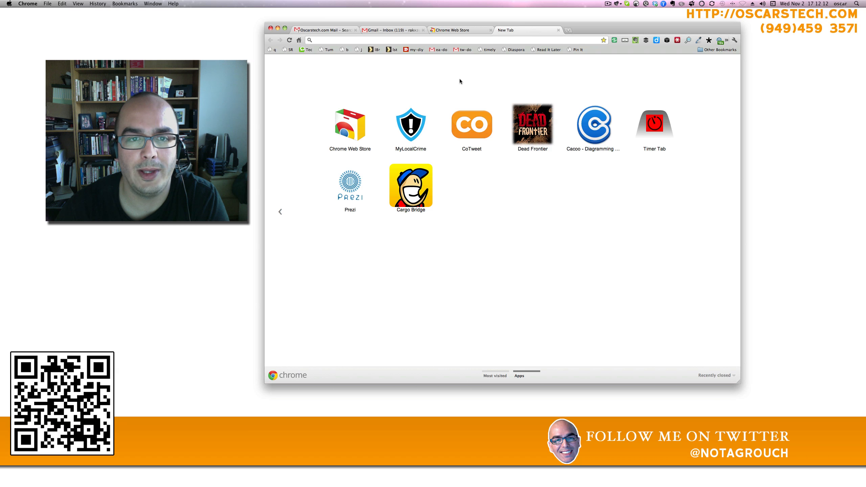
mouse_move(436, 80)
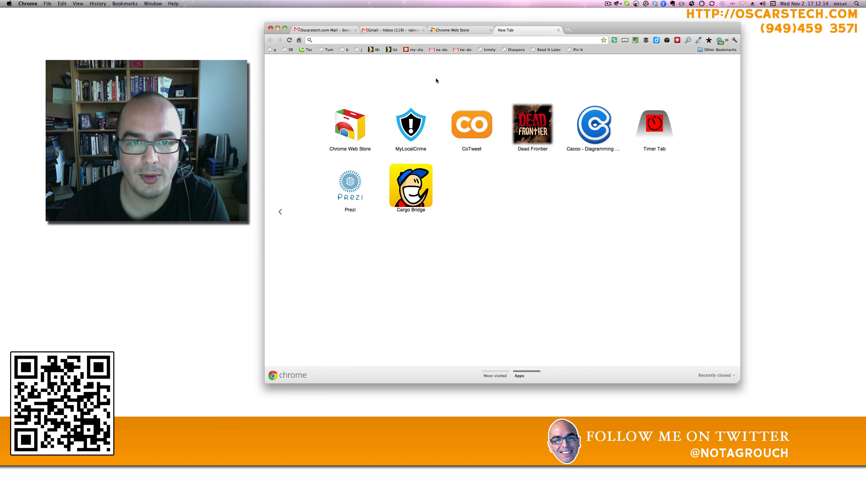
mouse_move(543, 61)
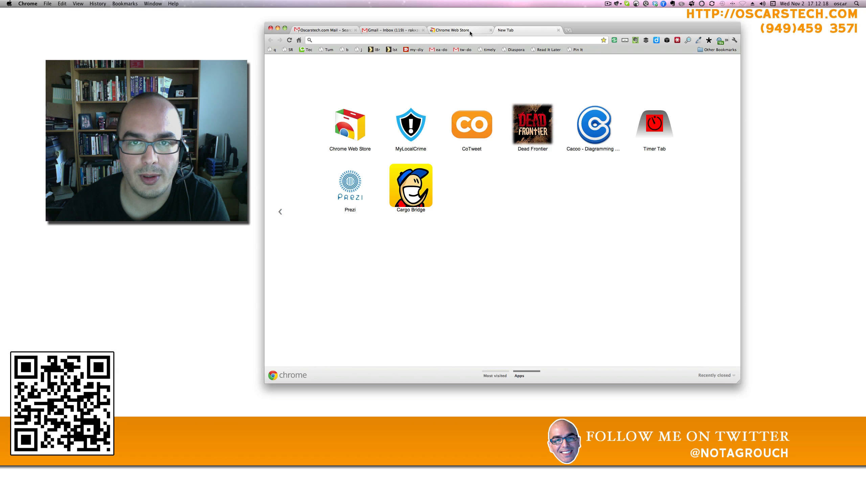
Return to the Chrome Web Store home page and focus its search box
click(349, 124)
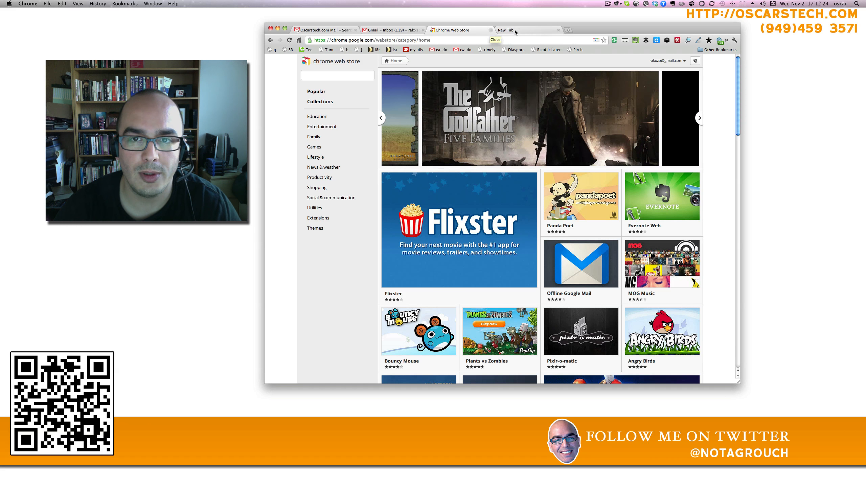
click(525, 30)
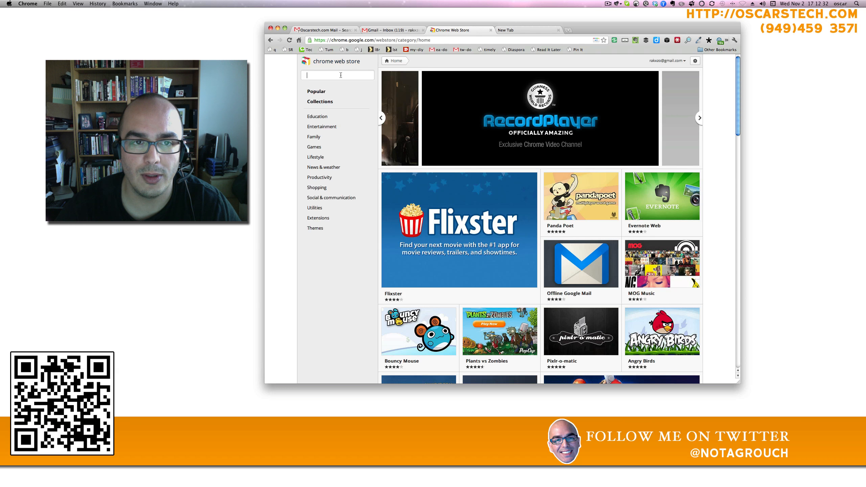
Search the Chrome Web Store for 'voice', where Google Voice shows as added to Chrome
text(voice)
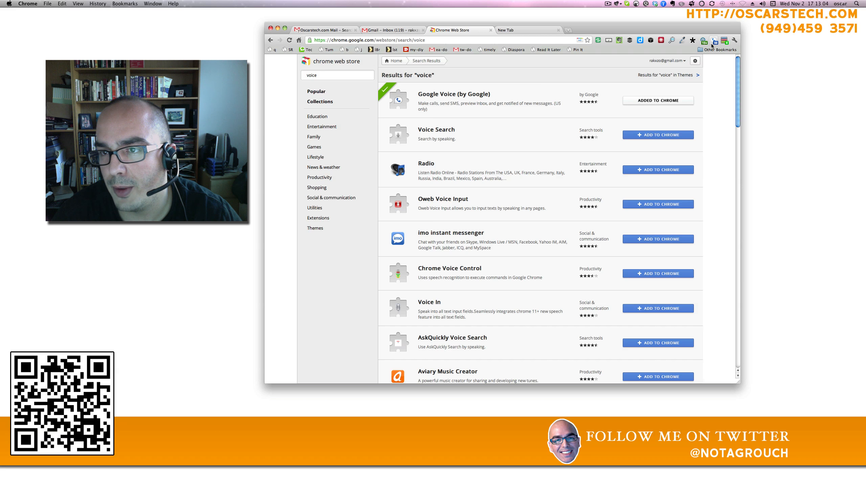
Bring up the Google Voice extension popup on its Call section
click(714, 41)
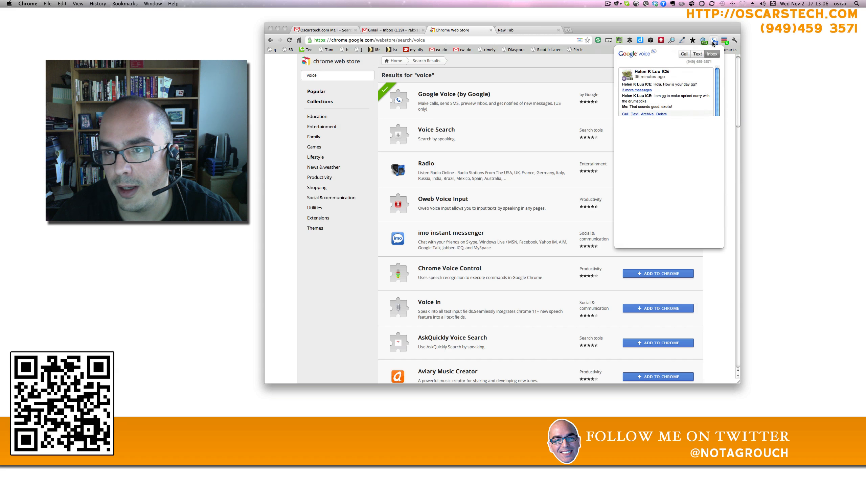
click(685, 53)
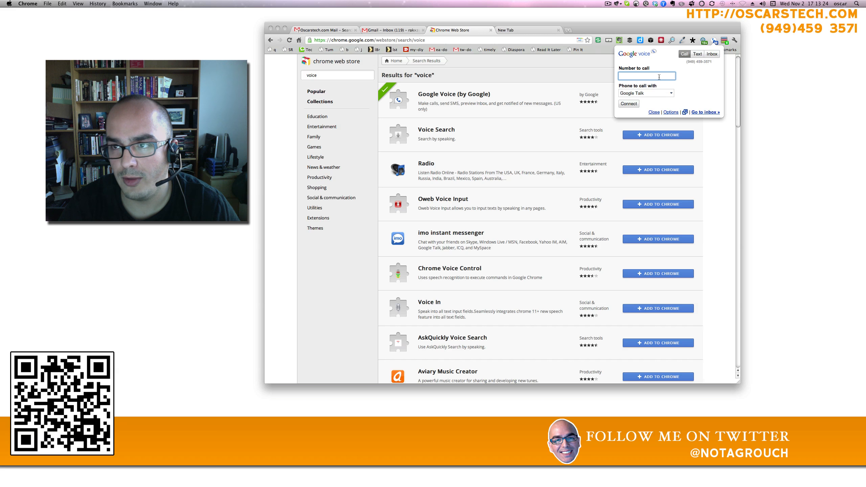
text(KCAA)
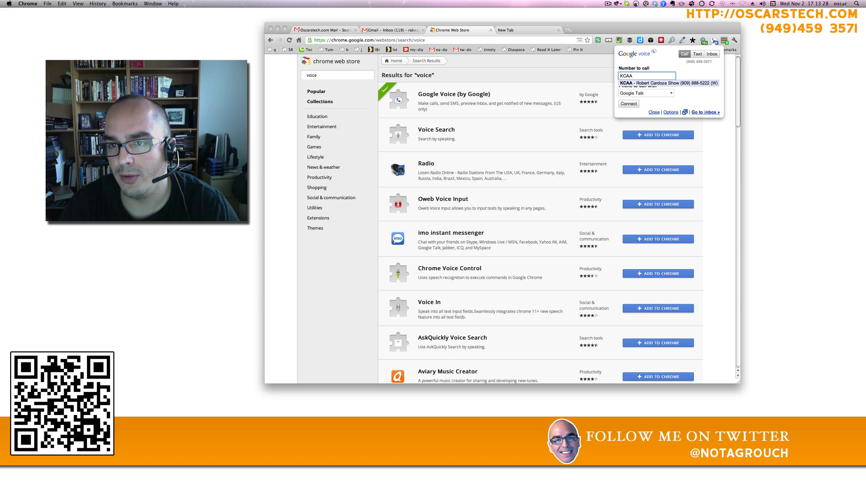
click(666, 83)
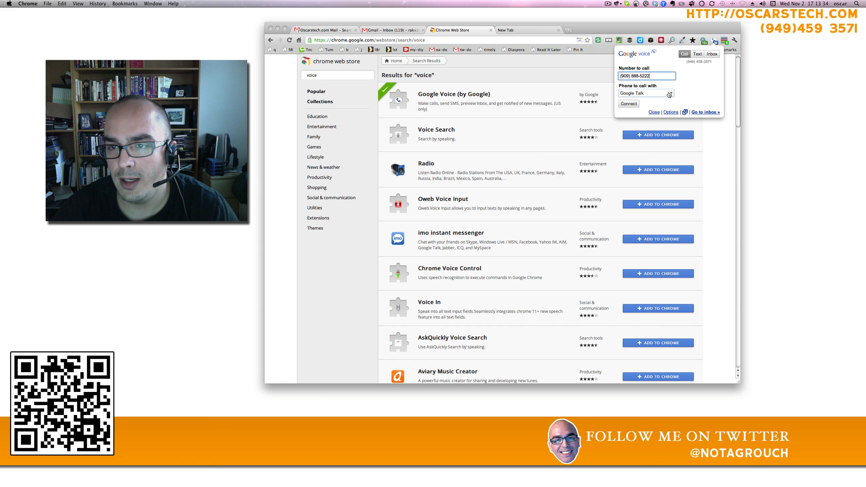
click(645, 93)
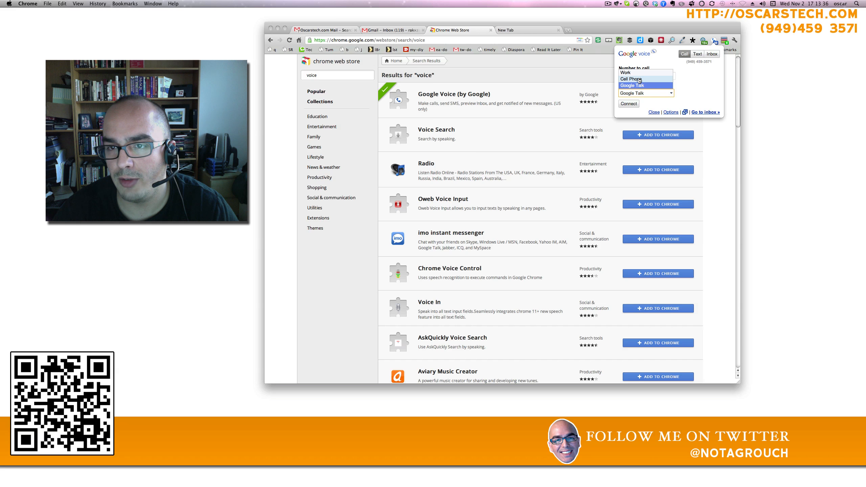